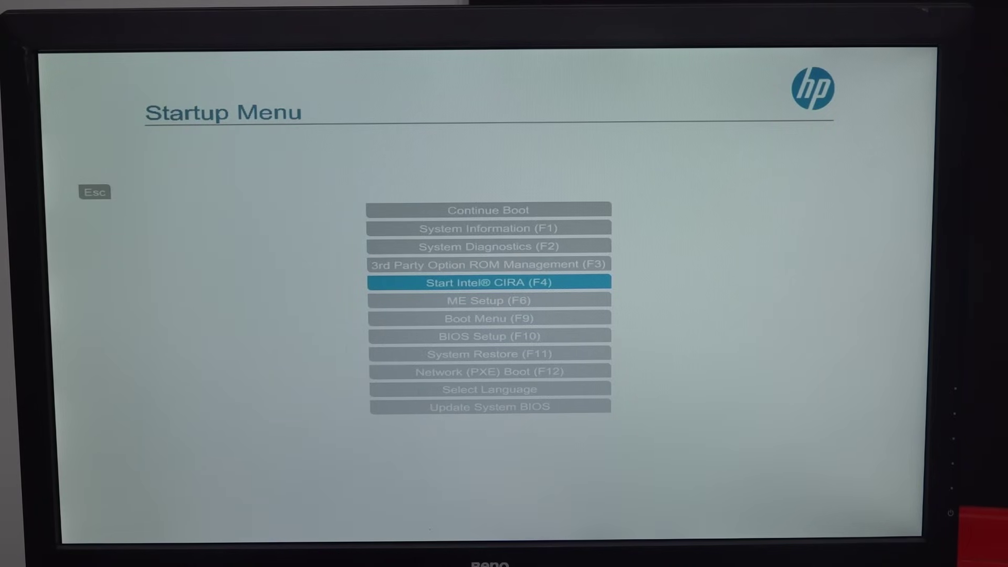
Move the Startup Menu highlight from Start Intel CIRA (F4) down to ME Setup (F6).
{"action": "key", "text": "Down"}
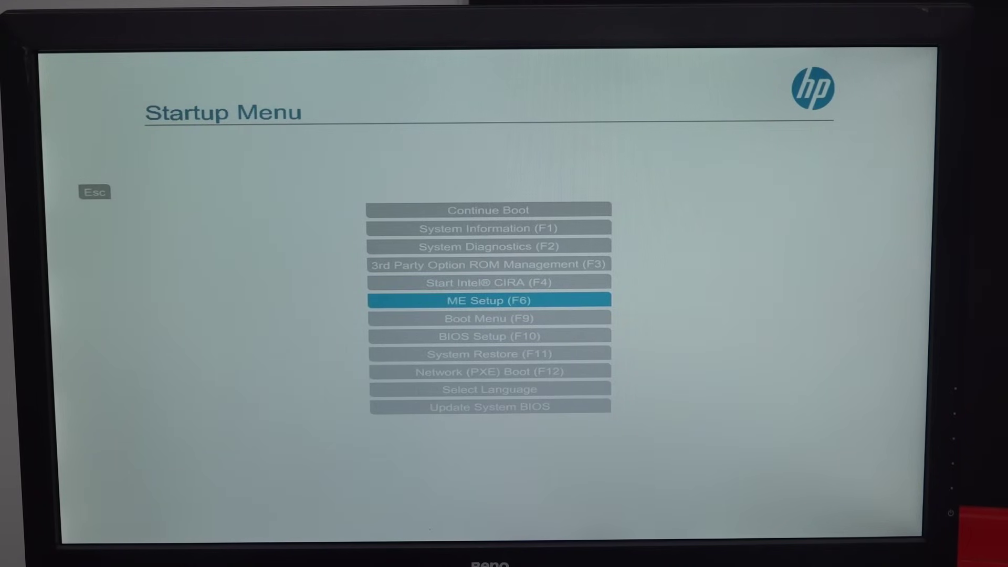